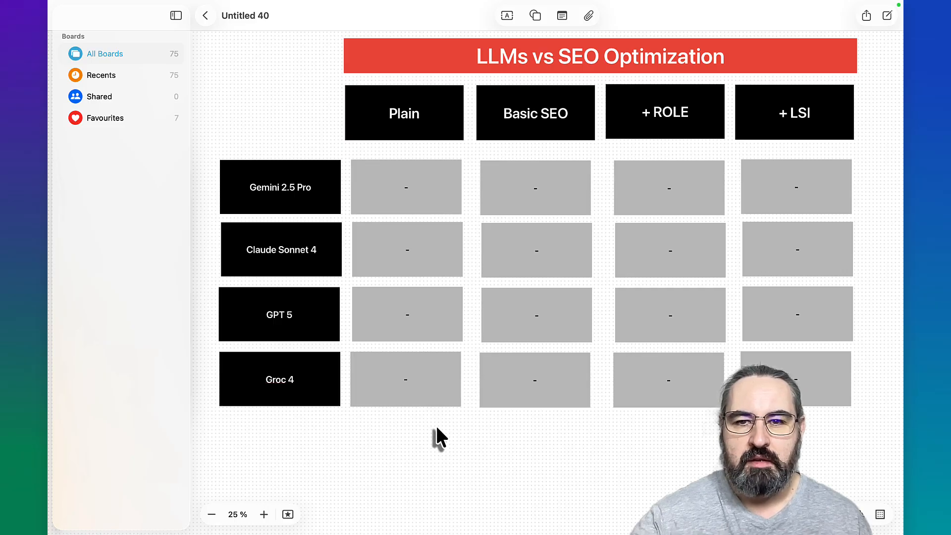
{"action": "mouse_move", "coordinate": [527, 468]}
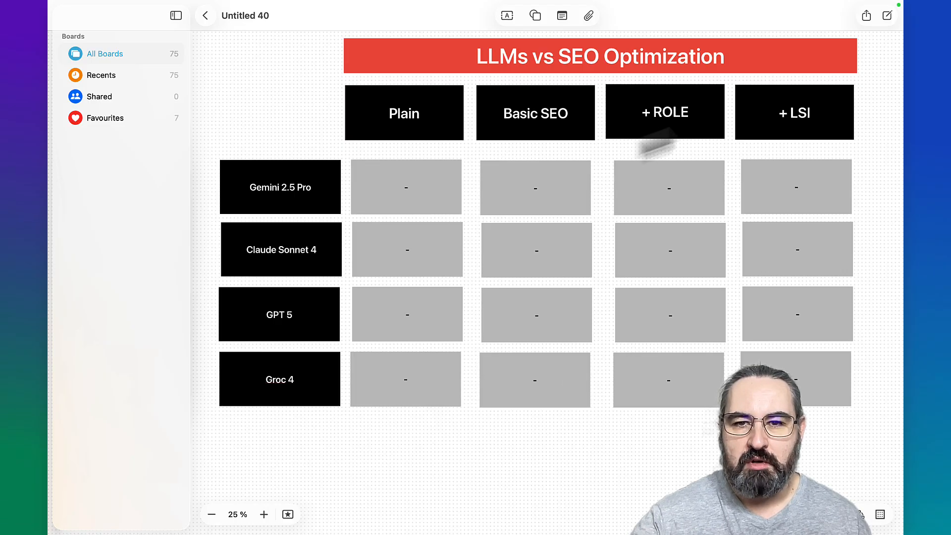
{"action": "mouse_move", "coordinate": [697, 191]}
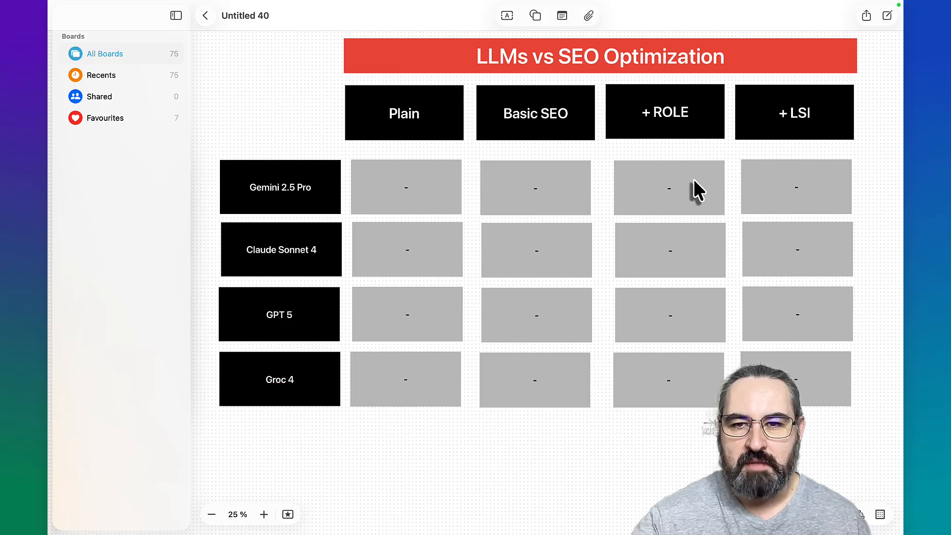
{"action": "mouse_move", "coordinate": [684, 146]}
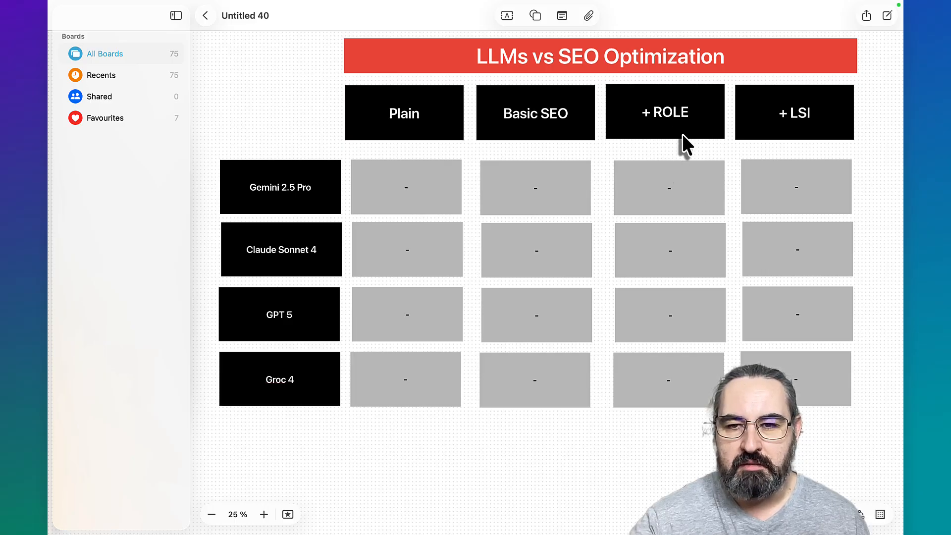
{"action": "mouse_move", "coordinate": [765, 251]}
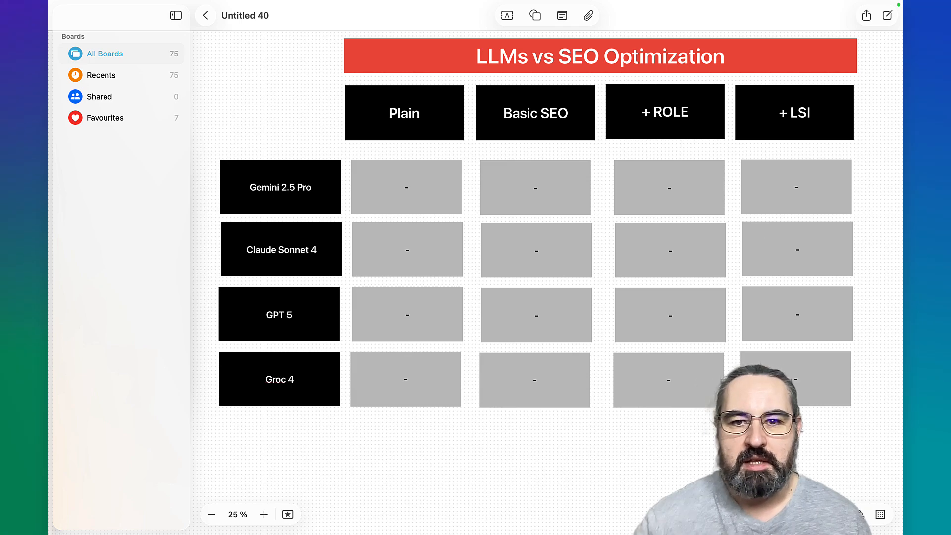
{"action": "mouse_move", "coordinate": [509, 225]}
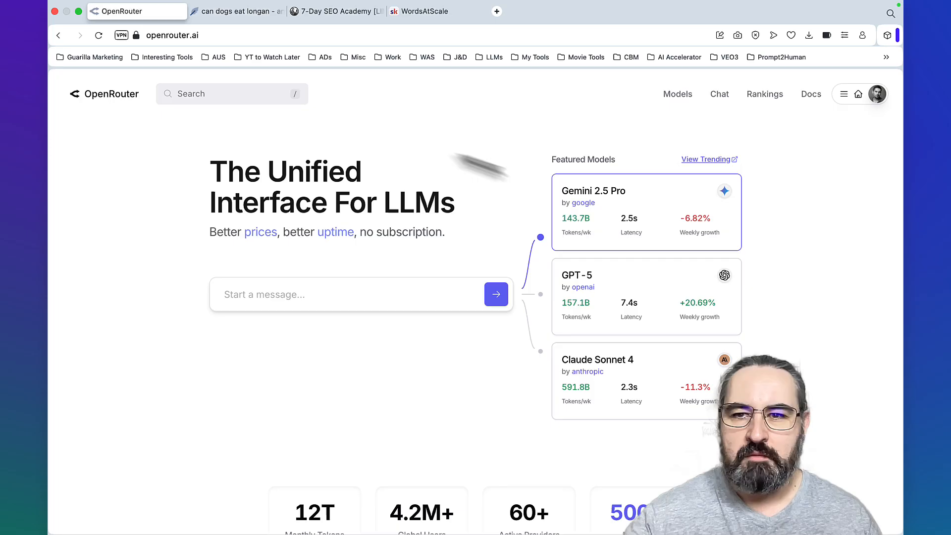
{"action": "mouse_move", "coordinate": [705, 119]}
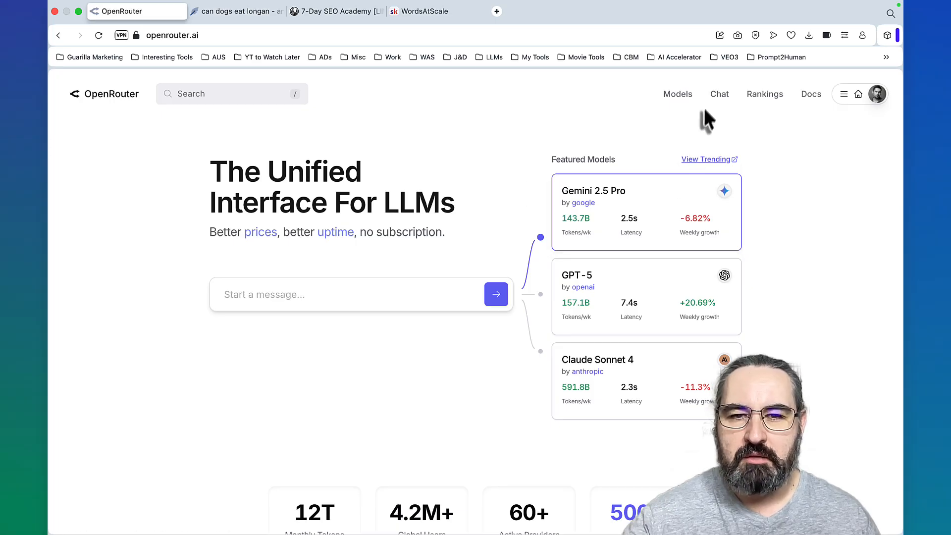
Open OpenRouter's chat with Gemini 2.5 Pro, Claude Sonnet 4, Grok 4 and GPT-5 side by side
{"action": "left_click", "coordinate": [719, 94]}
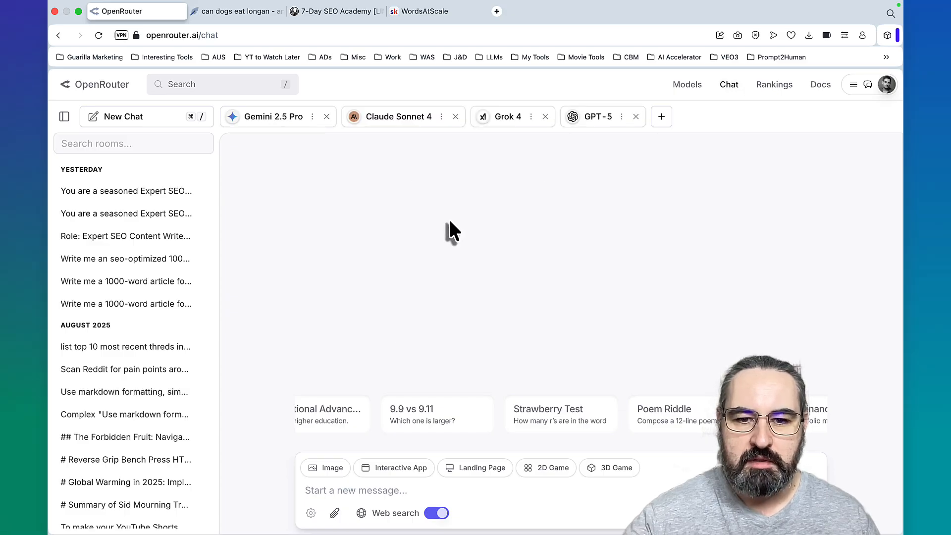
{"action": "mouse_move", "coordinate": [275, 116]}
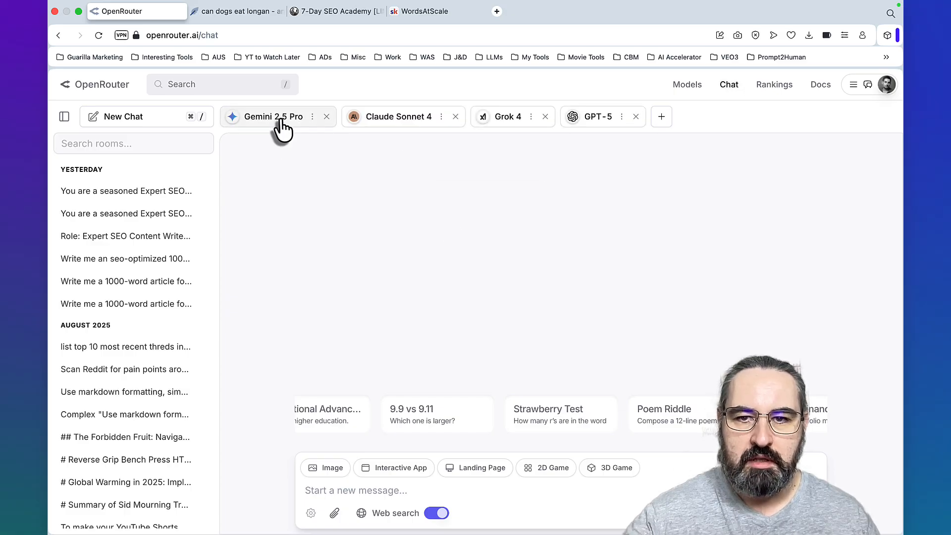
{"action": "mouse_move", "coordinate": [264, 134]}
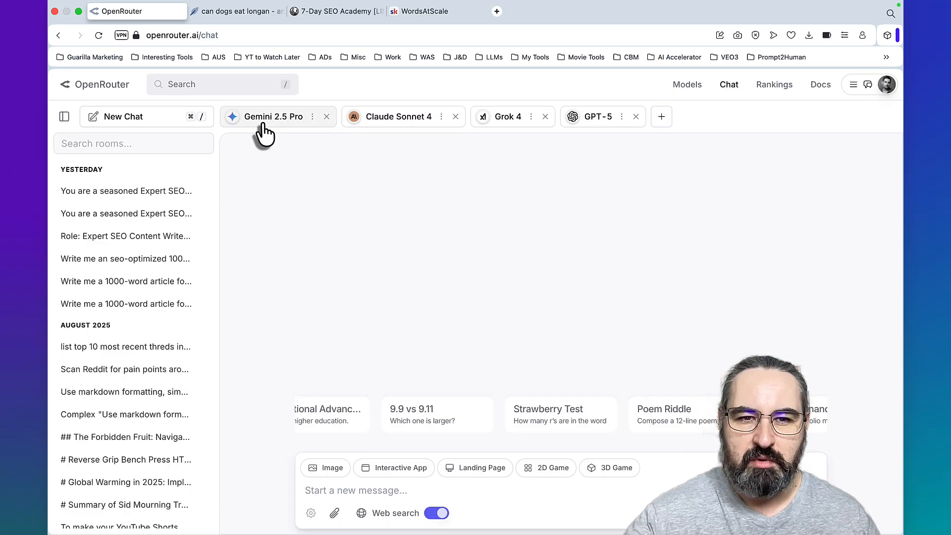
{"action": "mouse_move", "coordinate": [524, 137]}
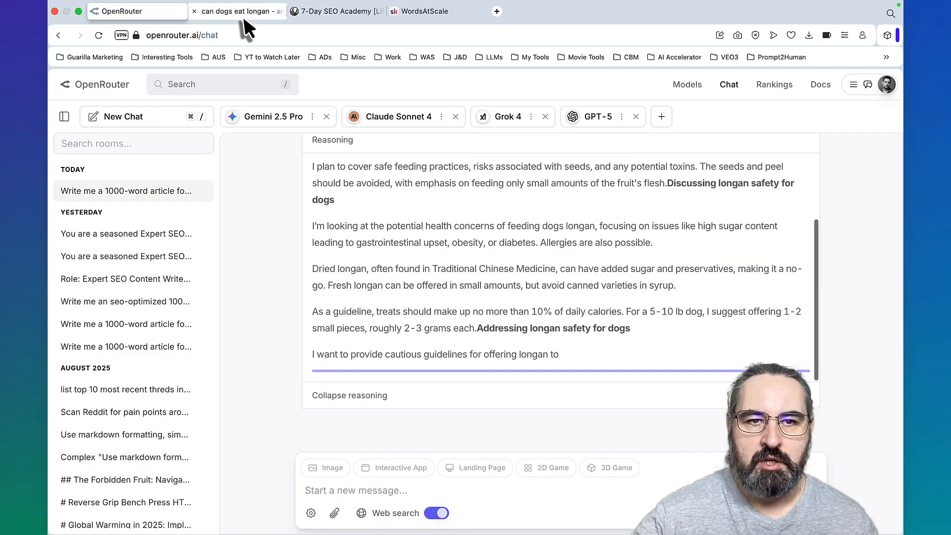
Check the empty 'Can Dogs Eat Longan?' editor in NeuronWriter, then return to OpenRouter's answers
{"action": "left_click", "coordinate": [237, 11]}
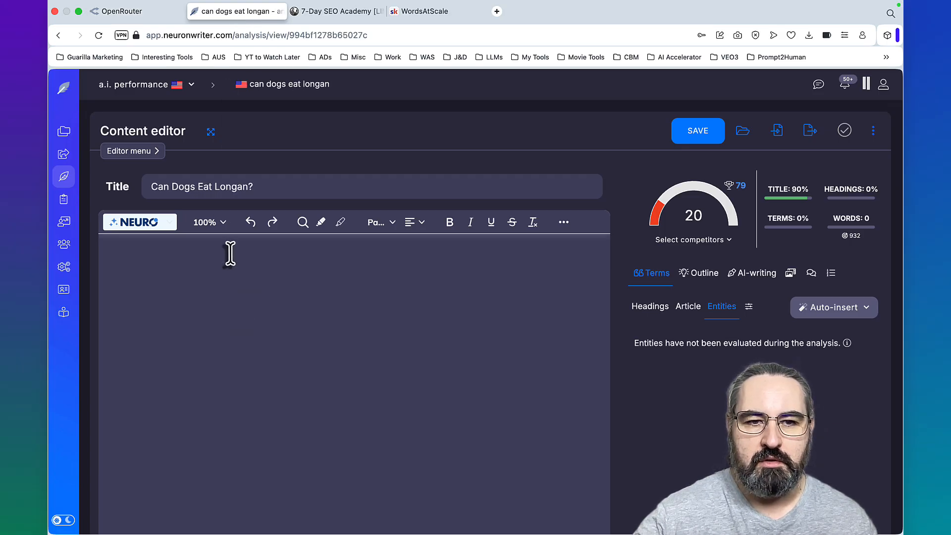
{"action": "left_click", "coordinate": [149, 259]}
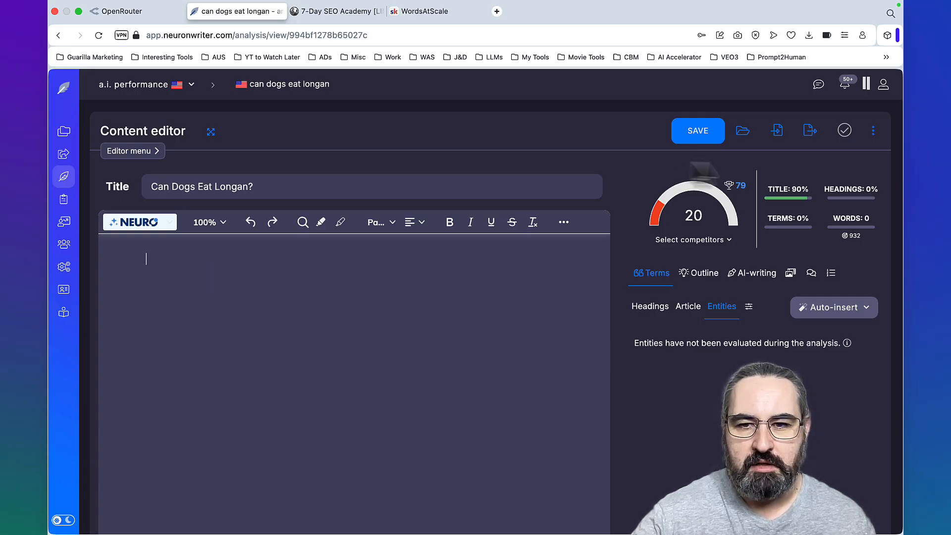
{"action": "left_click", "coordinate": [119, 10]}
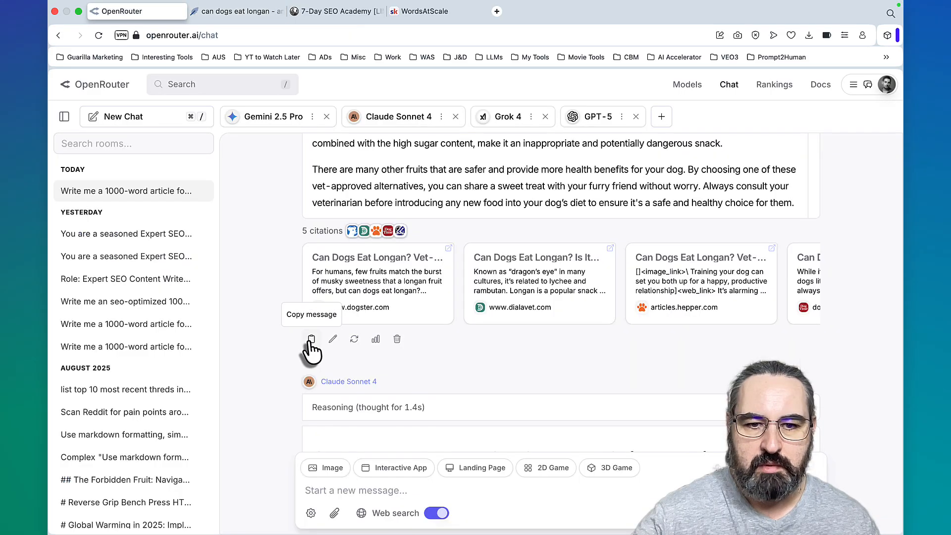
Copy a model's longan article and record 75 as Gemini 2.5 Pro's Plain score
{"action": "left_click", "coordinate": [235, 11]}
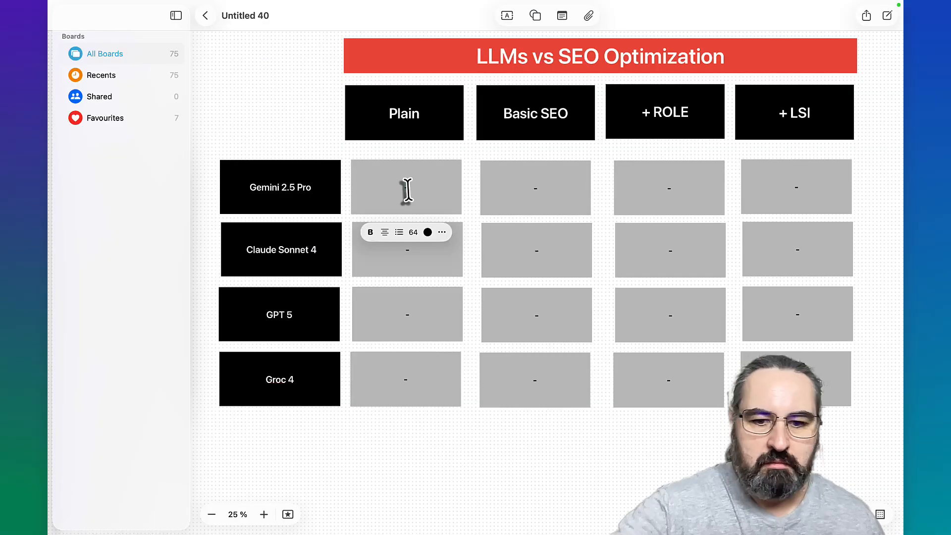
{"action": "type", "text": "75"}
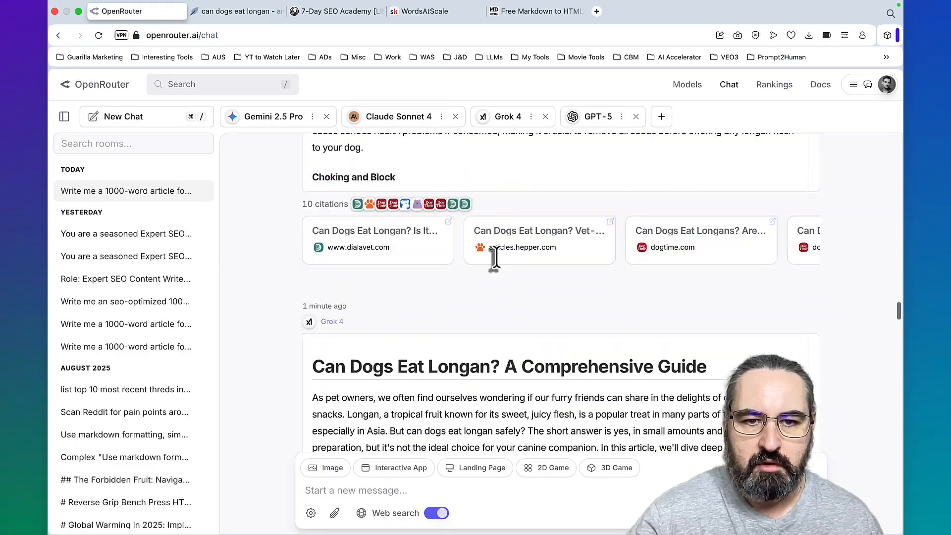
{"action": "left_click", "coordinate": [536, 11]}
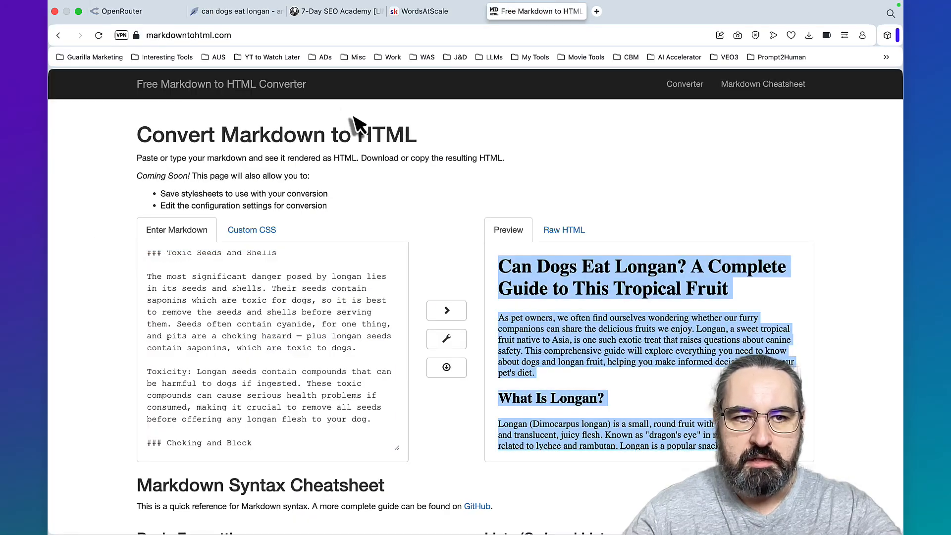
Move the converted Grok 4 article into NeuronWriter's editor, scoring 55 with 601 words
{"action": "left_click", "coordinate": [237, 11]}
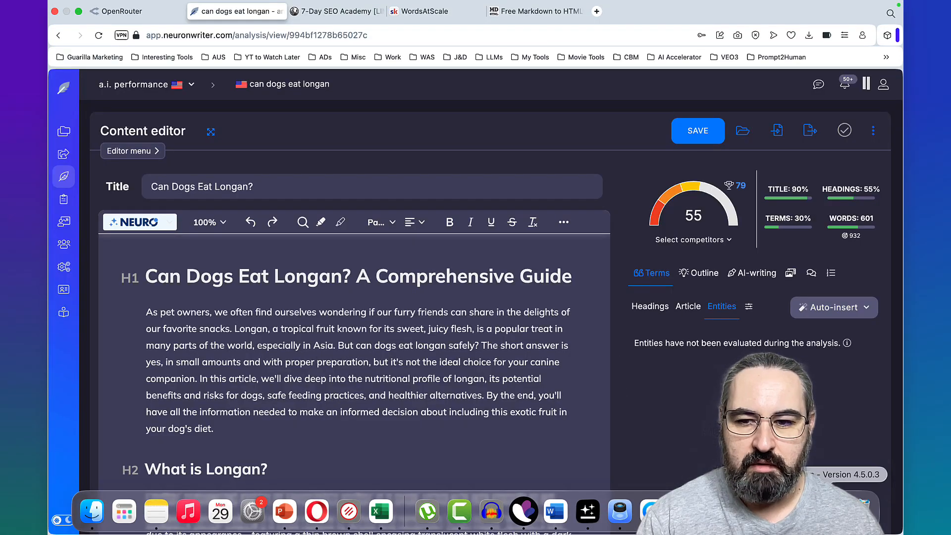
Start a new OpenRouter chat with the SEO-optimized longan prompt, highlighting 'seo-optimized'
{"action": "left_click", "coordinate": [116, 11]}
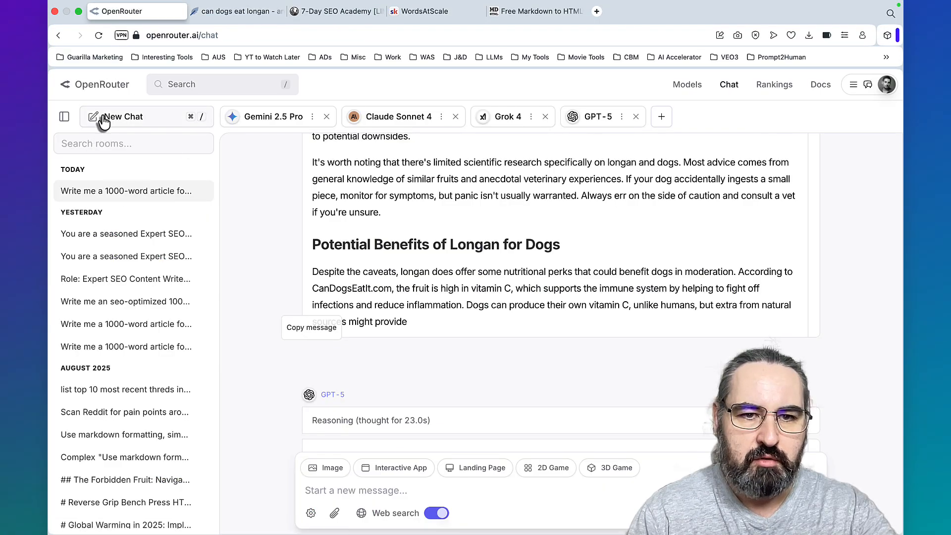
{"action": "left_click", "coordinate": [121, 116]}
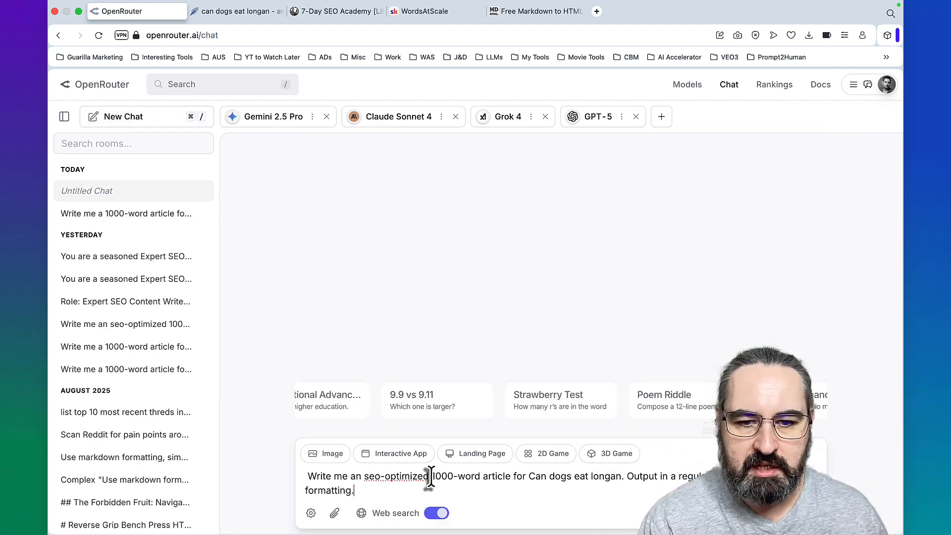
{"action": "double_click", "coordinate": [396, 476]}
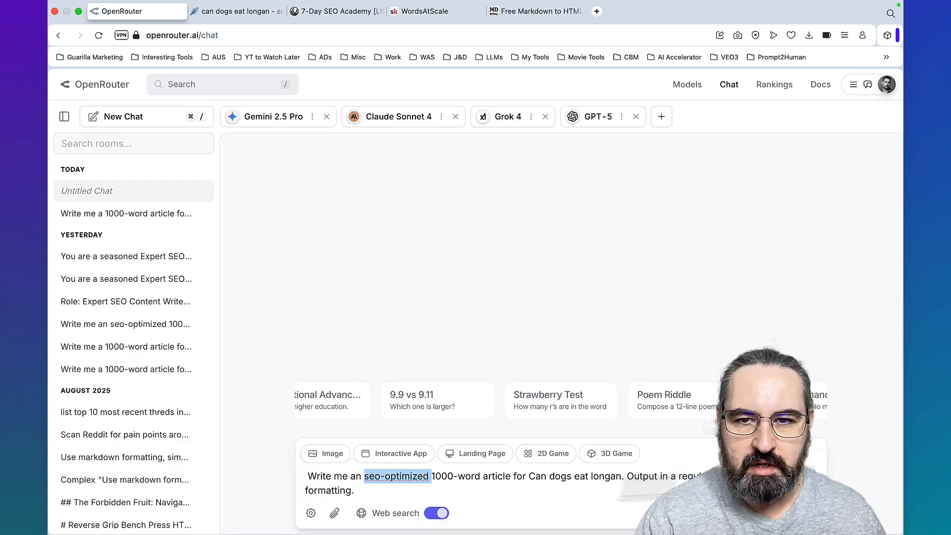
{"action": "left_click", "coordinate": [237, 11]}
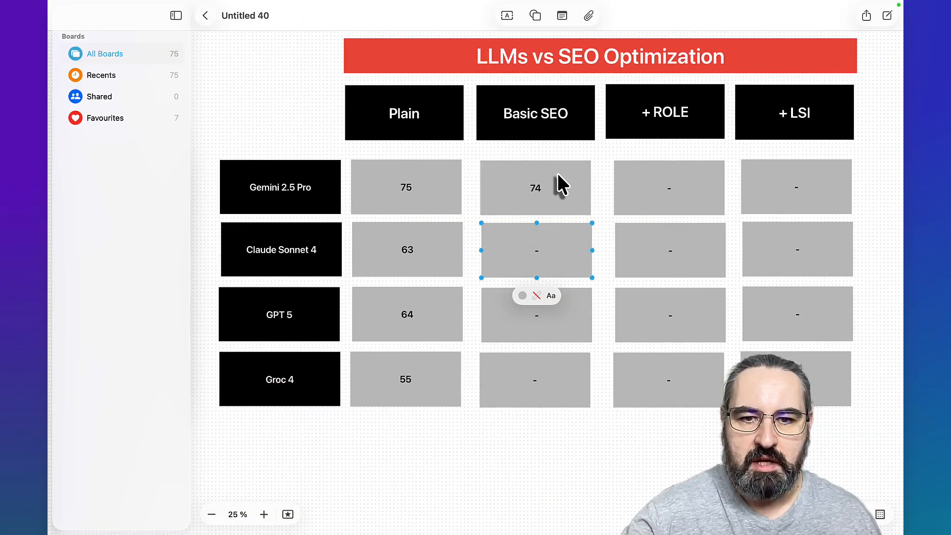
{"action": "mouse_move", "coordinate": [555, 199]}
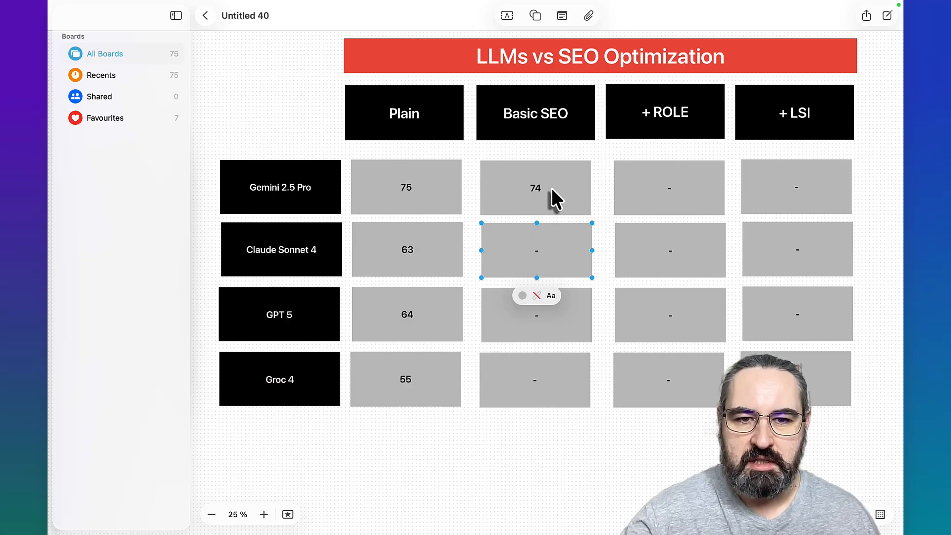
Glance at the SearchGAP Method page on ranking without backlinks, then return to work
{"action": "left_click", "coordinate": [435, 11]}
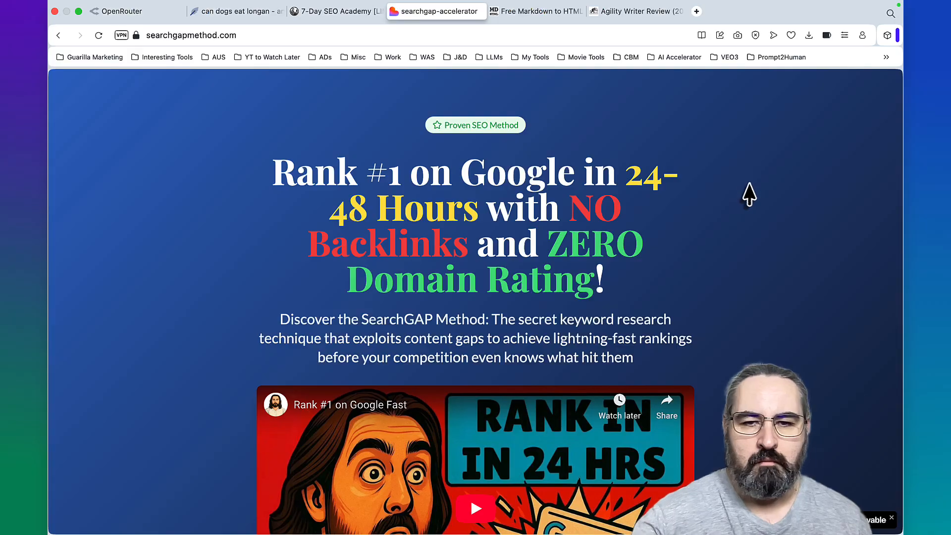
{"action": "mouse_move", "coordinate": [713, 182]}
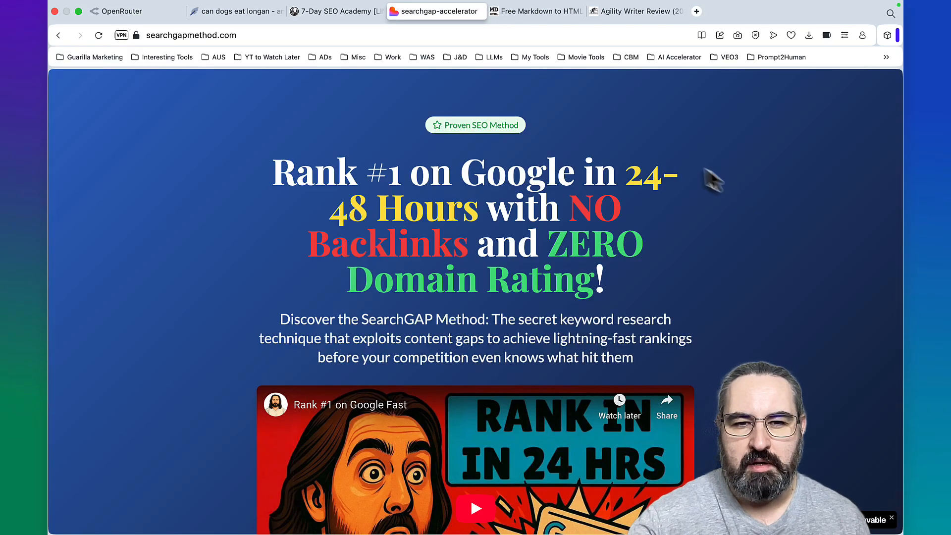
{"action": "mouse_move", "coordinate": [701, 282]}
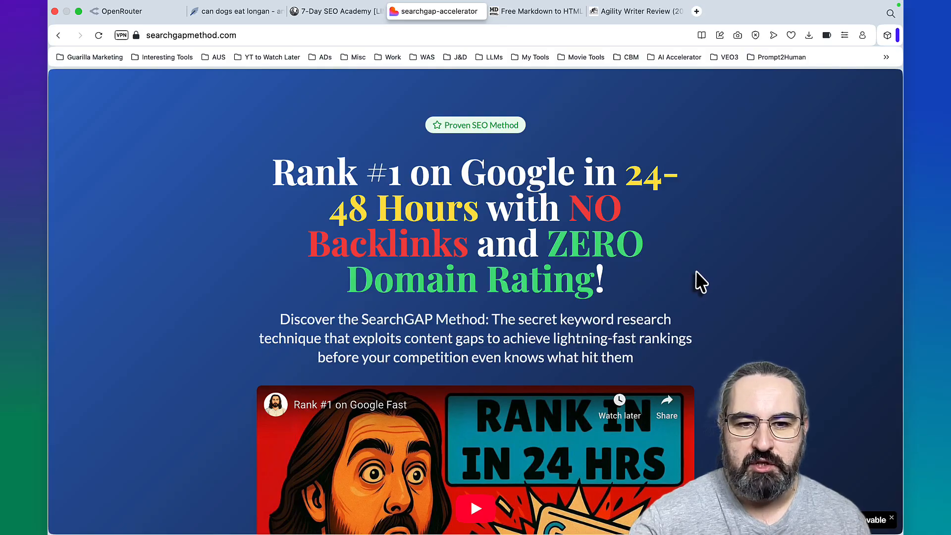
{"action": "mouse_move", "coordinate": [679, 287]}
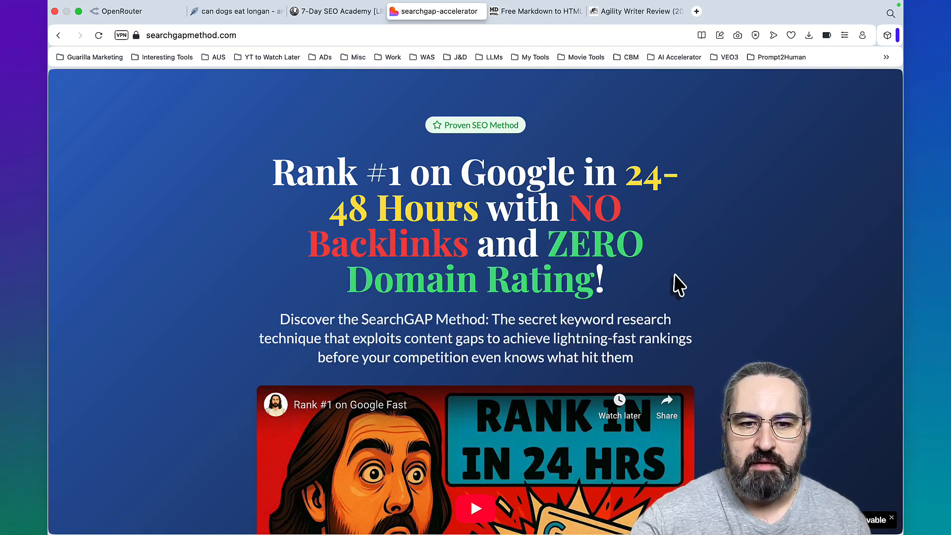
{"action": "left_click", "coordinate": [235, 11]}
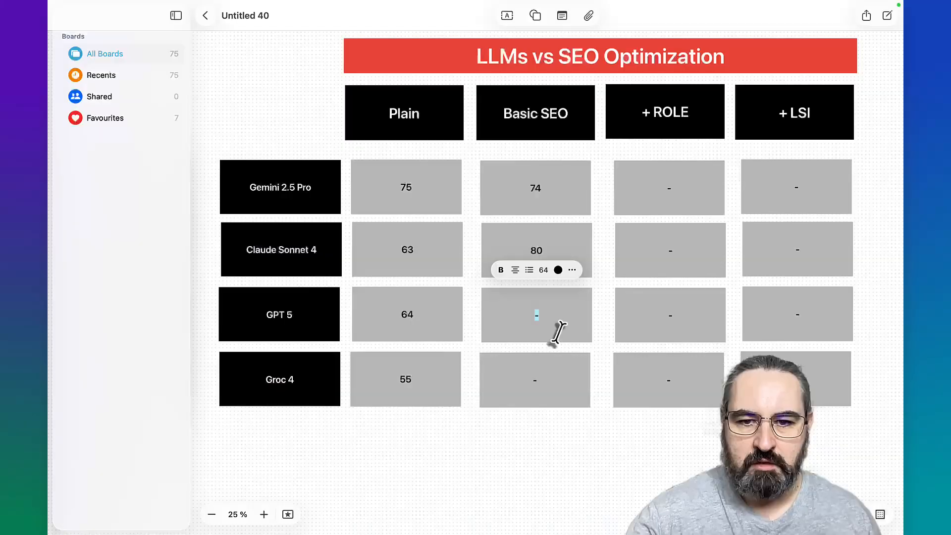
Type 66 into a model's Basic SEO cell on the Freeform board
{"action": "type", "text": "66"}
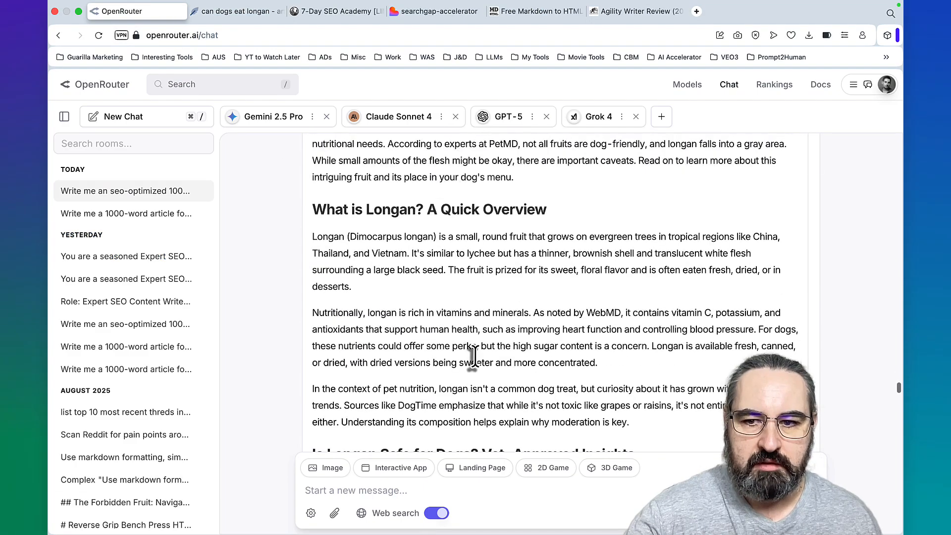
Check an SEO-prompt article scoring 68 in NeuronWriter, then return to OpenRouter's answers
{"action": "scroll", "scroll_direction": "down", "scroll_amount": 3}
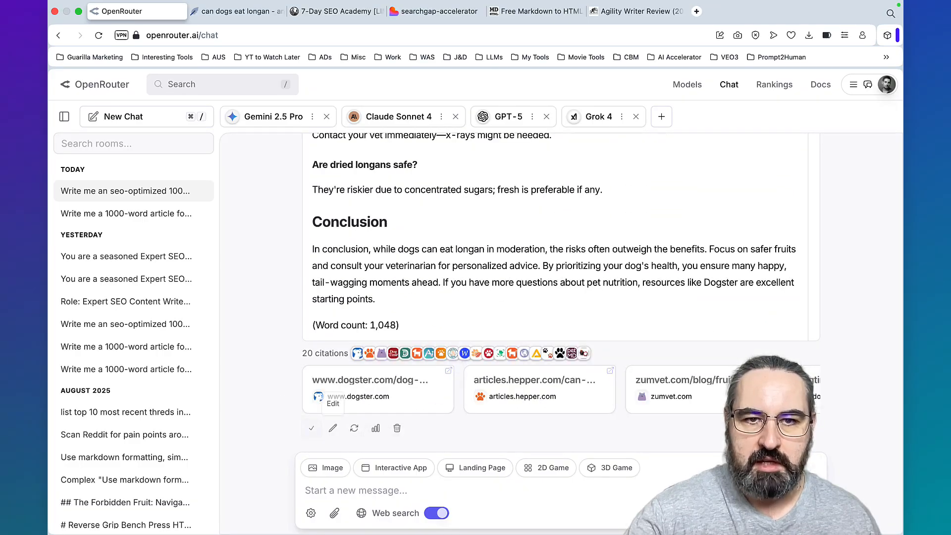
{"action": "left_click", "coordinate": [237, 11]}
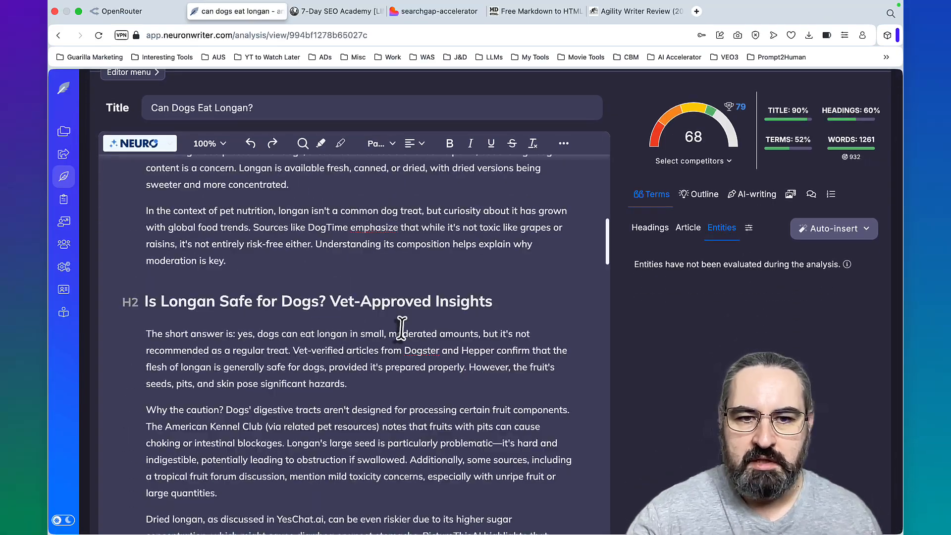
{"action": "left_click", "coordinate": [118, 11]}
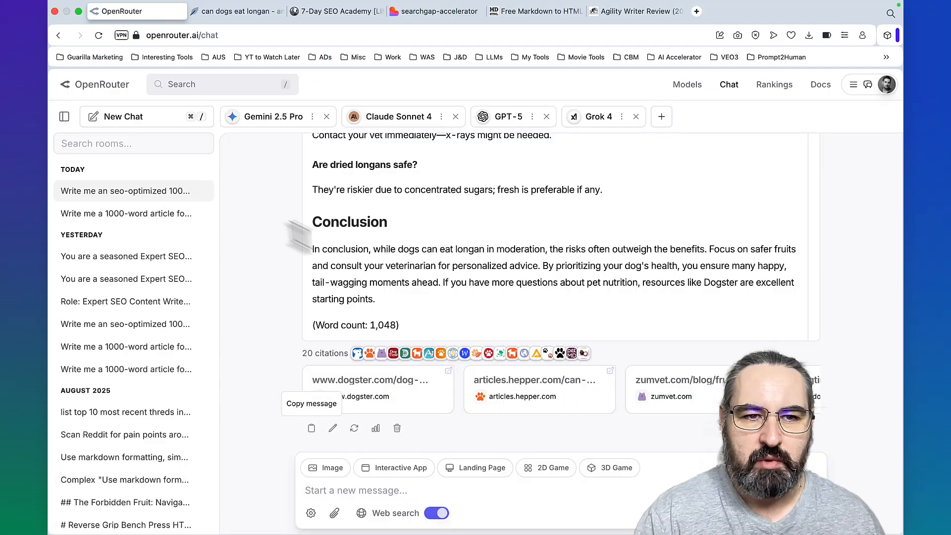
{"action": "left_click", "coordinate": [123, 116]}
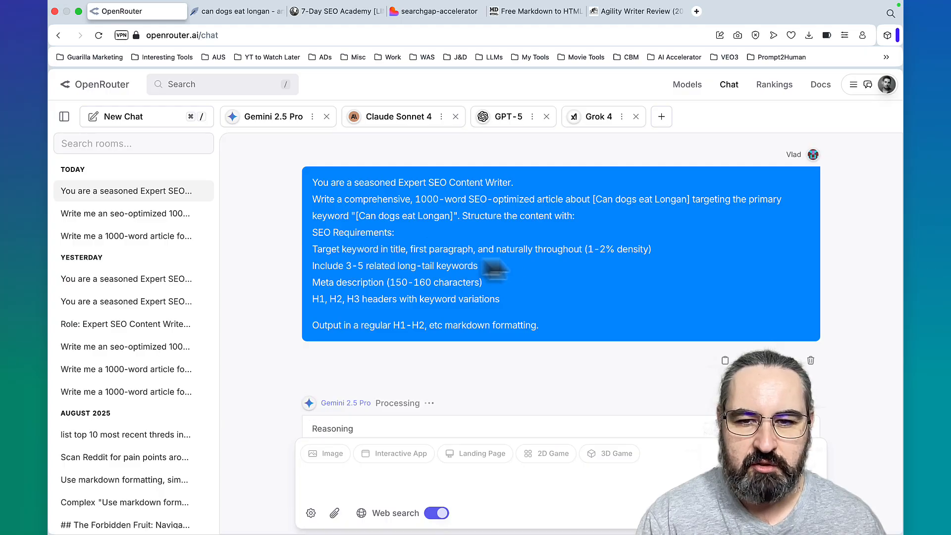
{"action": "mouse_move", "coordinate": [461, 262]}
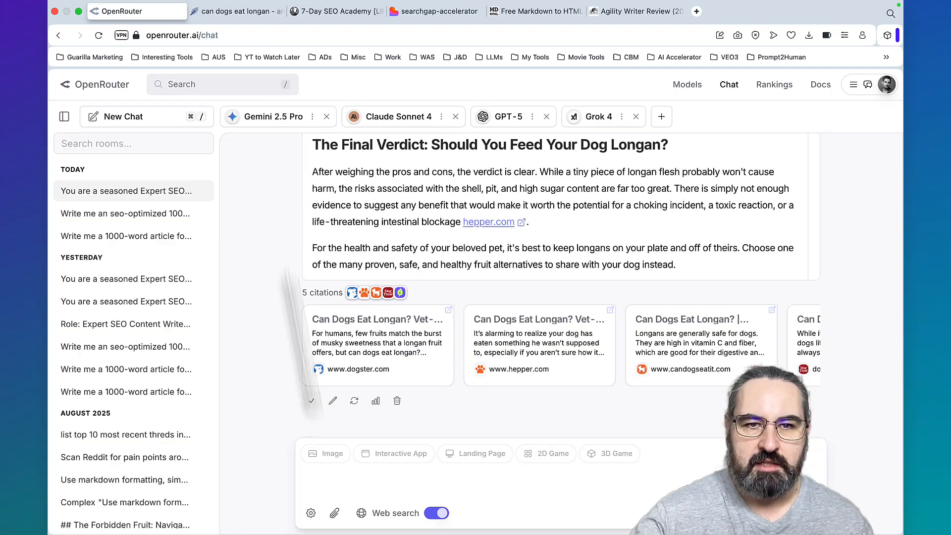
Enter 76 as Gemini 2.5 Pro's + ROLE score on the Freeform board
{"action": "left_click", "coordinate": [535, 11]}
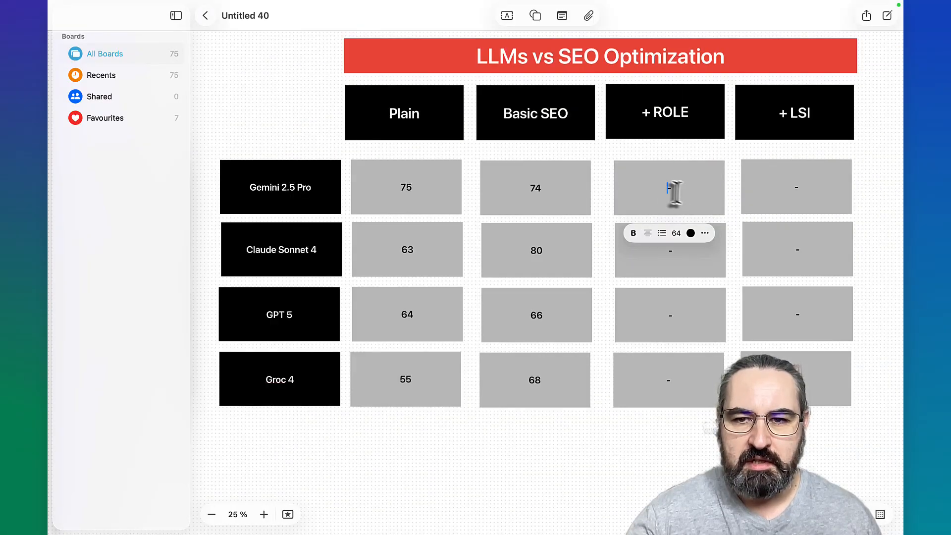
{"action": "type", "text": "76"}
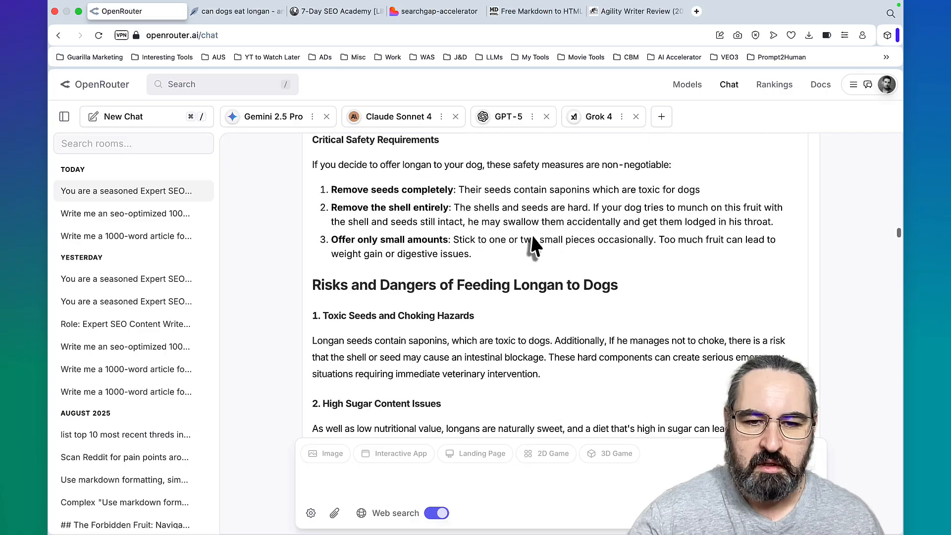
Score the expert-writer longan articles in NeuronWriter, getting scores like 76, 73 and 69
{"action": "left_click", "coordinate": [237, 11]}
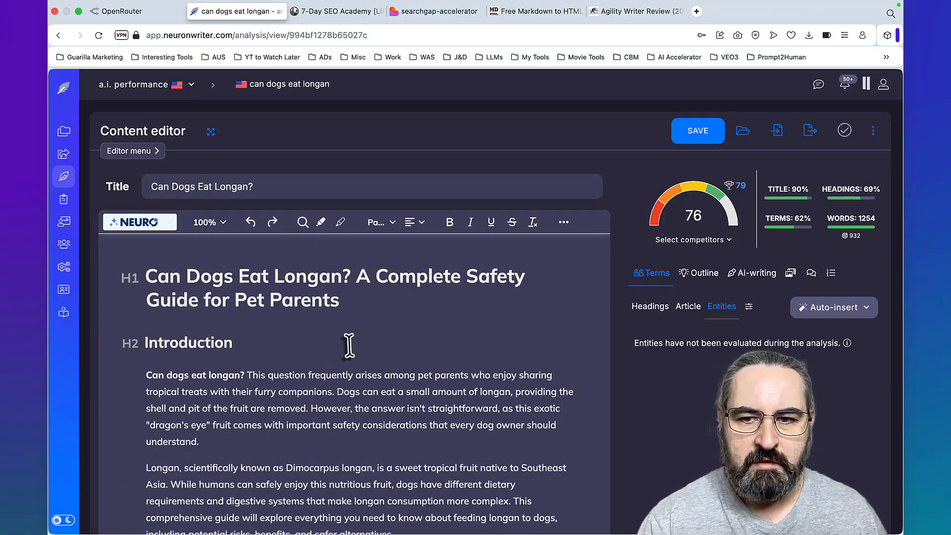
{"action": "scroll", "scroll_direction": "down", "scroll_amount": 3}
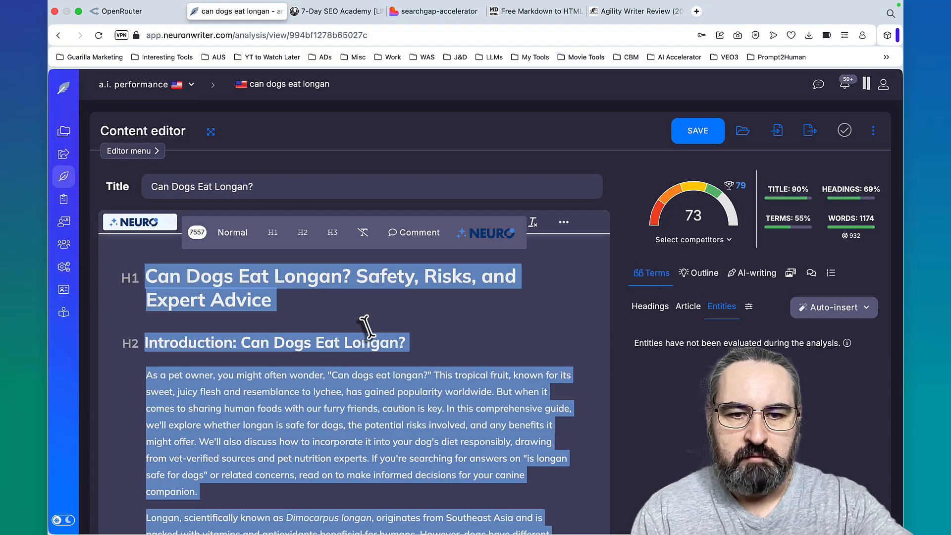
{"action": "scroll", "scroll_direction": "down", "scroll_amount": 3}
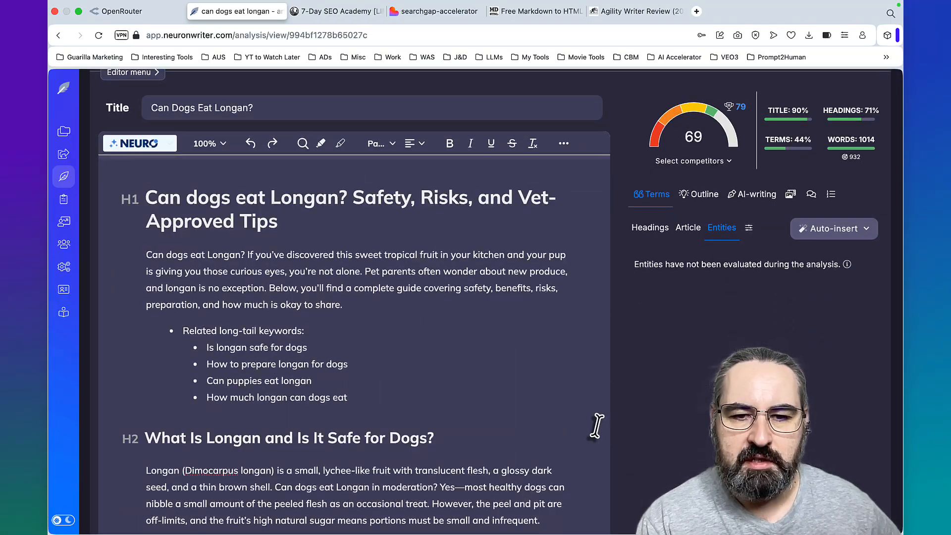
{"action": "left_click", "coordinate": [115, 11]}
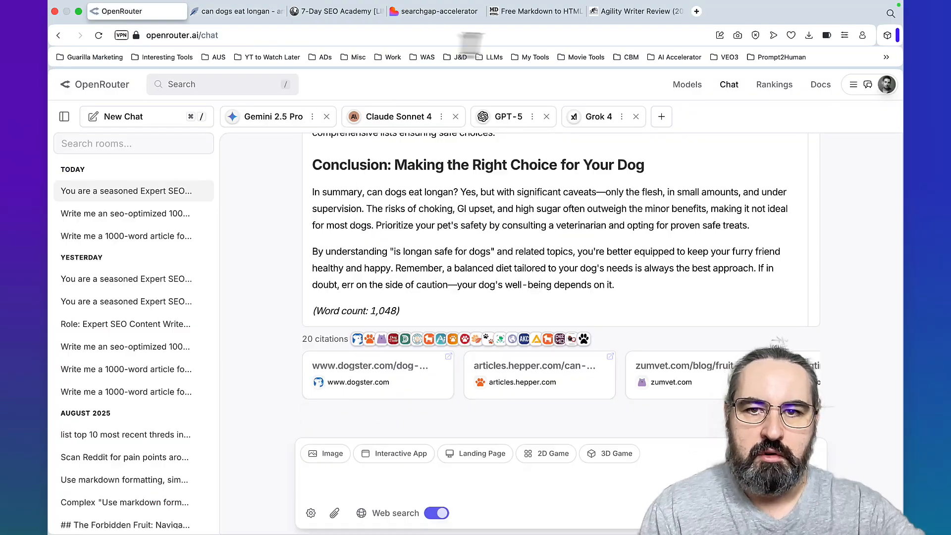
{"action": "left_click", "coordinate": [237, 11]}
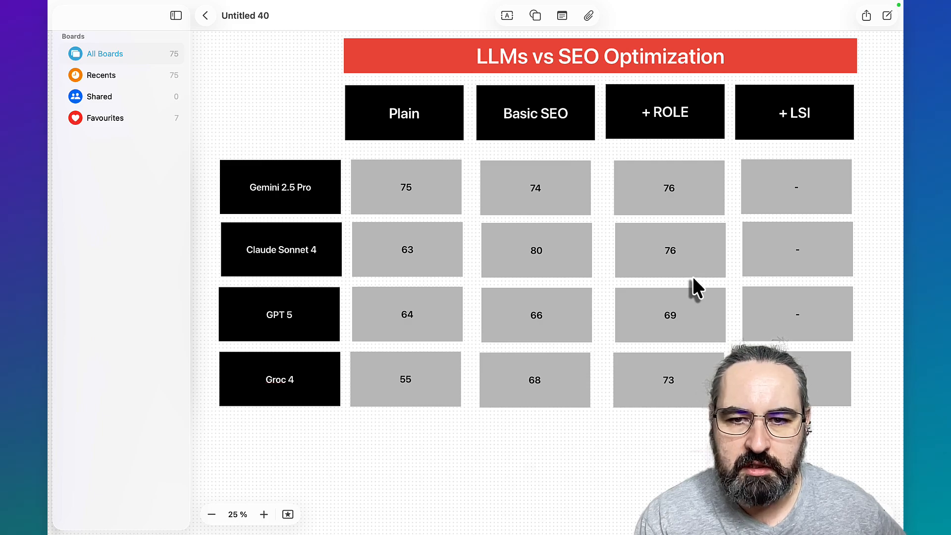
{"action": "mouse_move", "coordinate": [660, 337]}
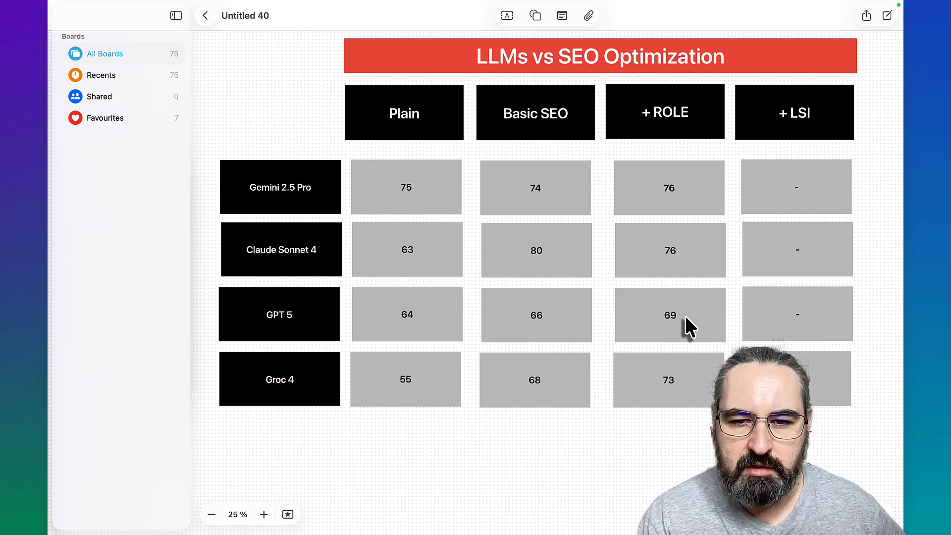
{"action": "mouse_move", "coordinate": [676, 397]}
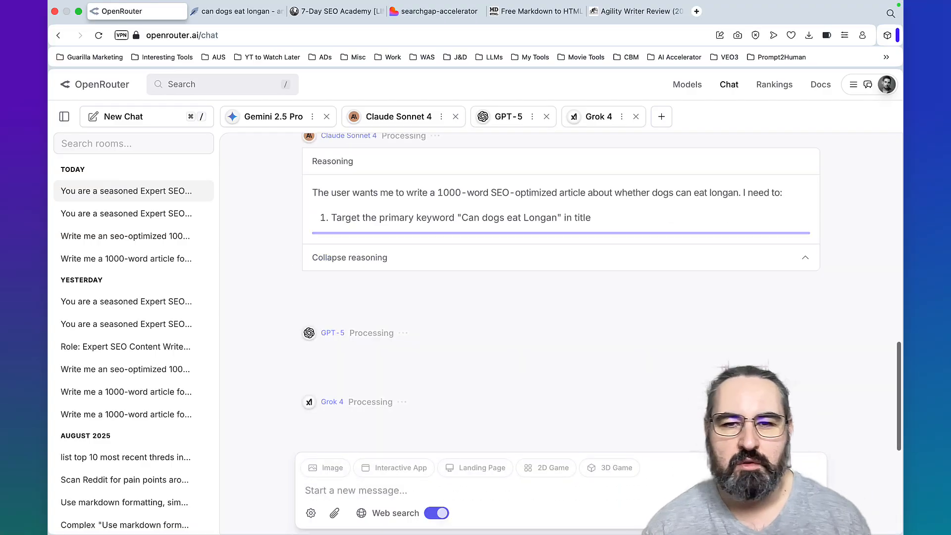
Glance at the SEO academy signup page, then return to NeuronWriter's longan article scoring 73
{"action": "left_click", "coordinate": [335, 11]}
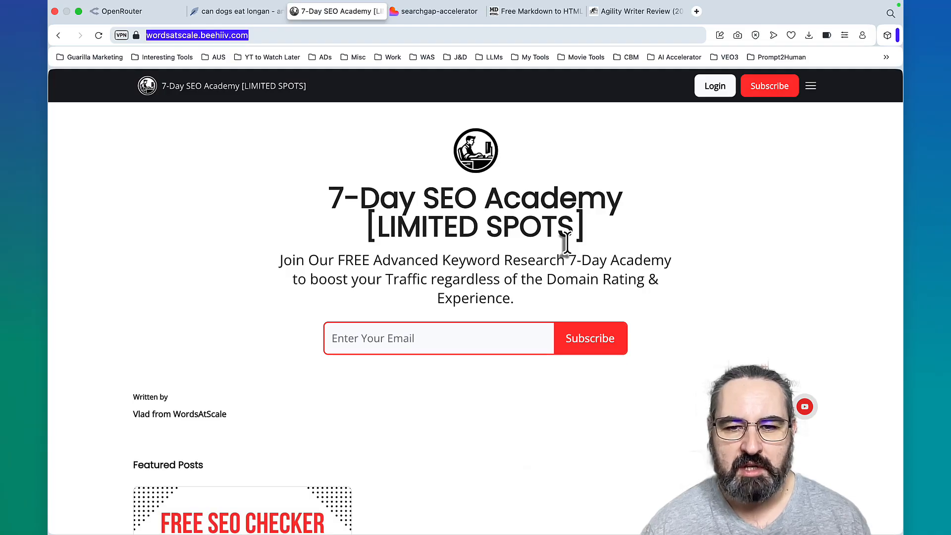
{"action": "left_click", "coordinate": [236, 11]}
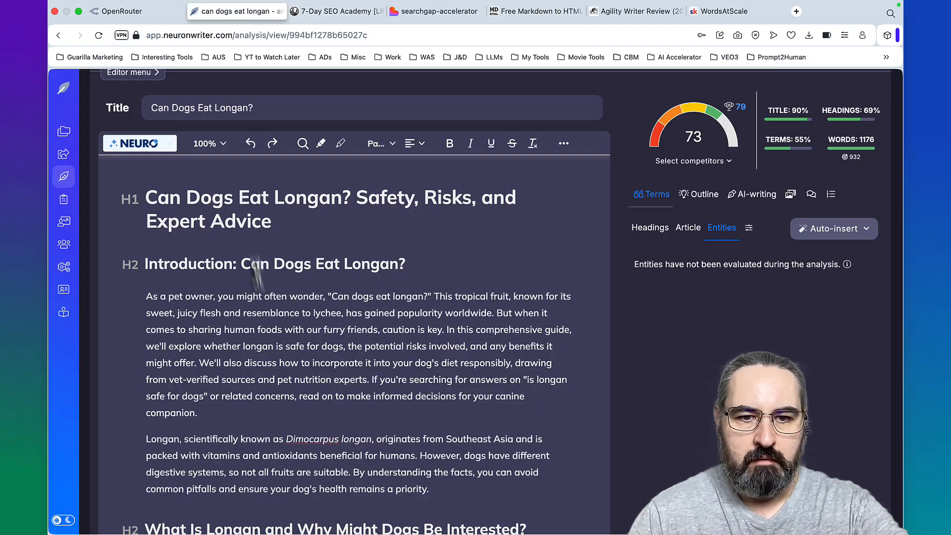
Scroll through the converted longan article and return to NeuronWriter to paste it
{"action": "scroll", "scroll_direction": "down", "scroll_amount": 3}
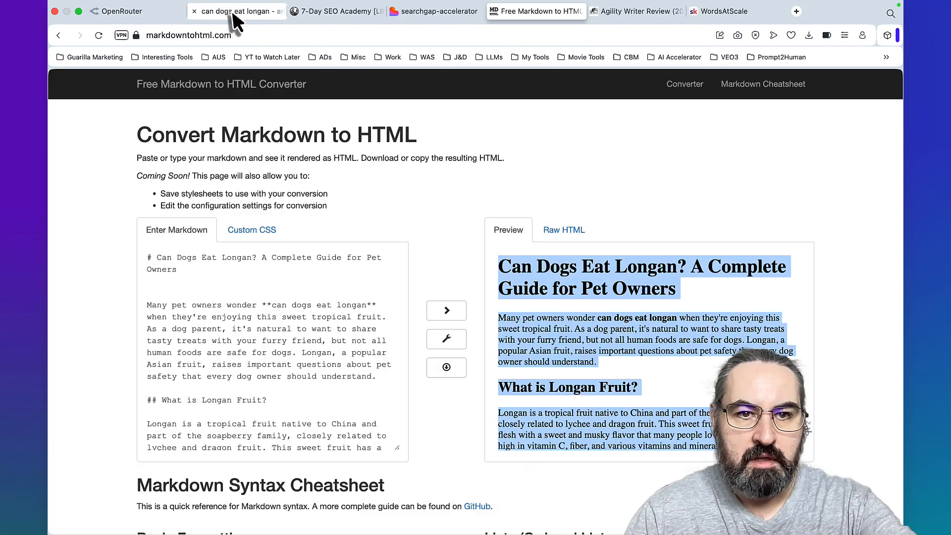
{"action": "left_click", "coordinate": [237, 11]}
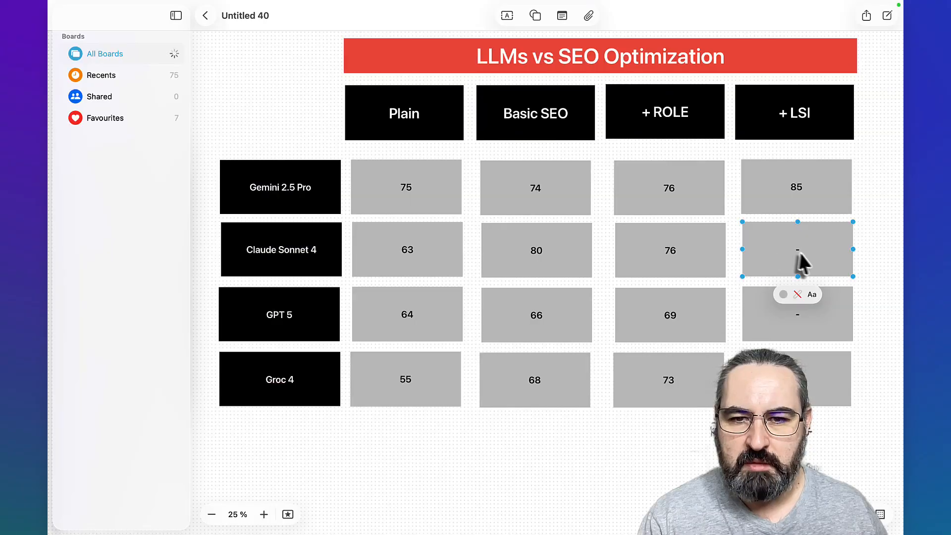
Enter 87 as Claude Sonnet 4's + LSI score
{"action": "type", "text": "87"}
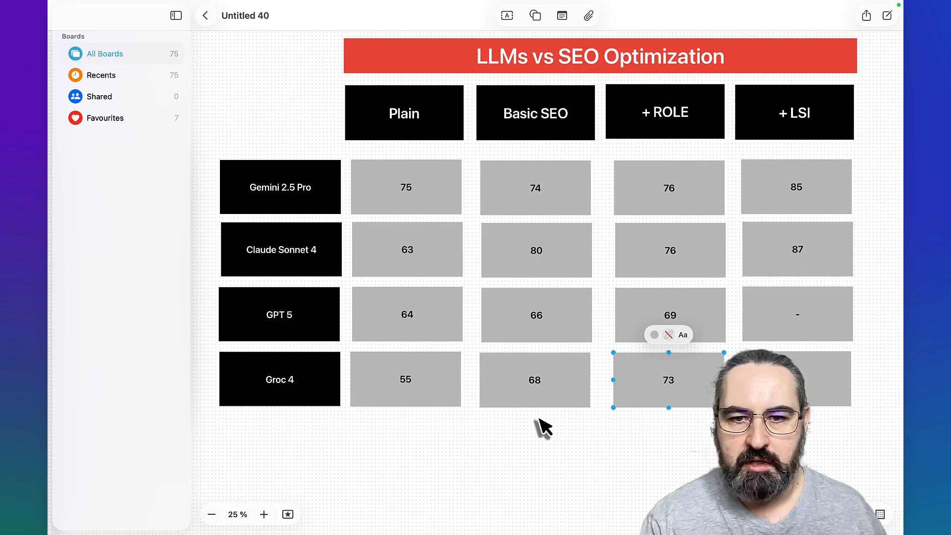
{"action": "mouse_move", "coordinate": [519, 446]}
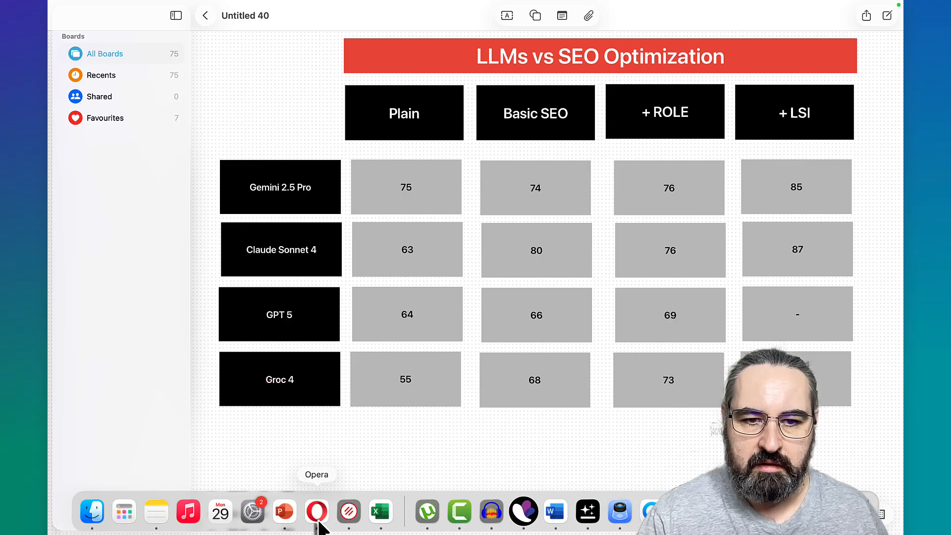
Select the meta description in GPT-5's longan article in the Markdown converter for removal
{"action": "left_click", "coordinate": [316, 511]}
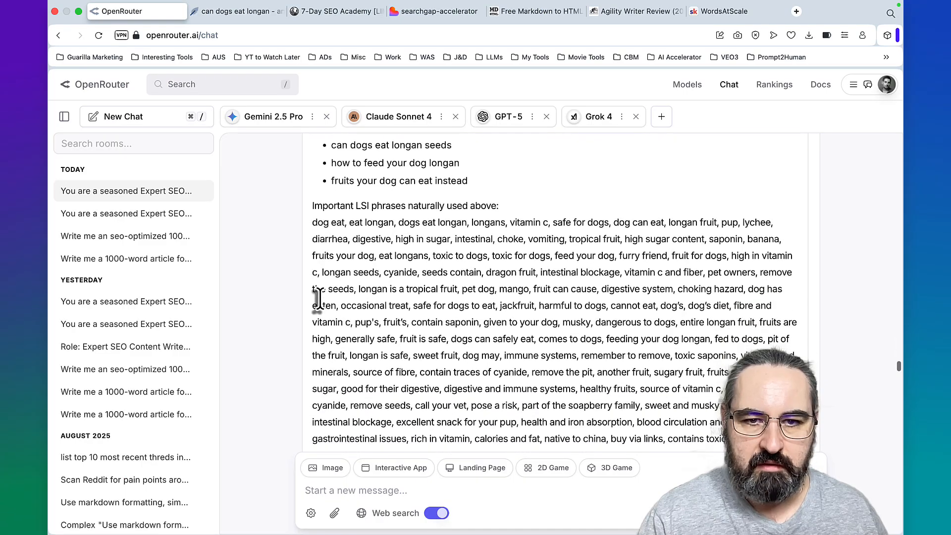
{"action": "left_click", "coordinate": [535, 11]}
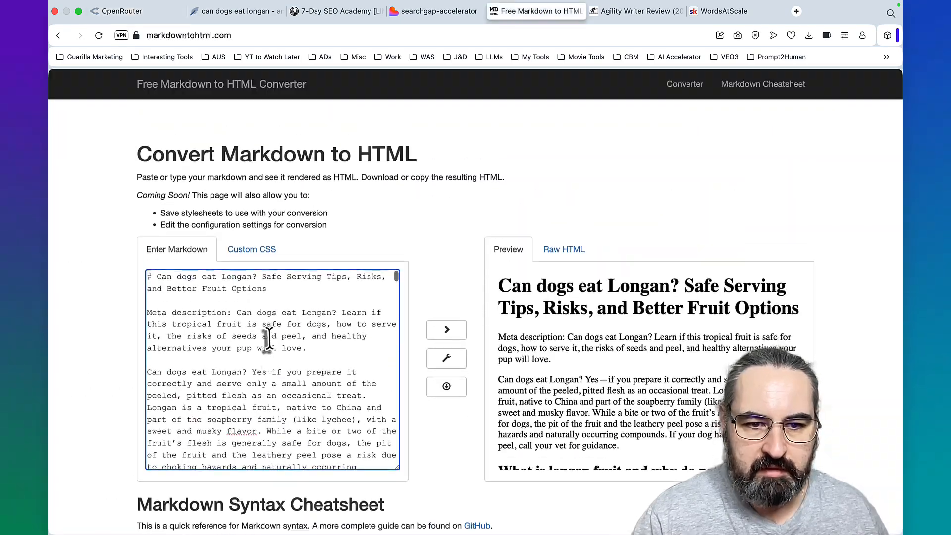
{"action": "left_click_drag", "start_coordinate": [147, 293], "coordinate": [306, 329]}
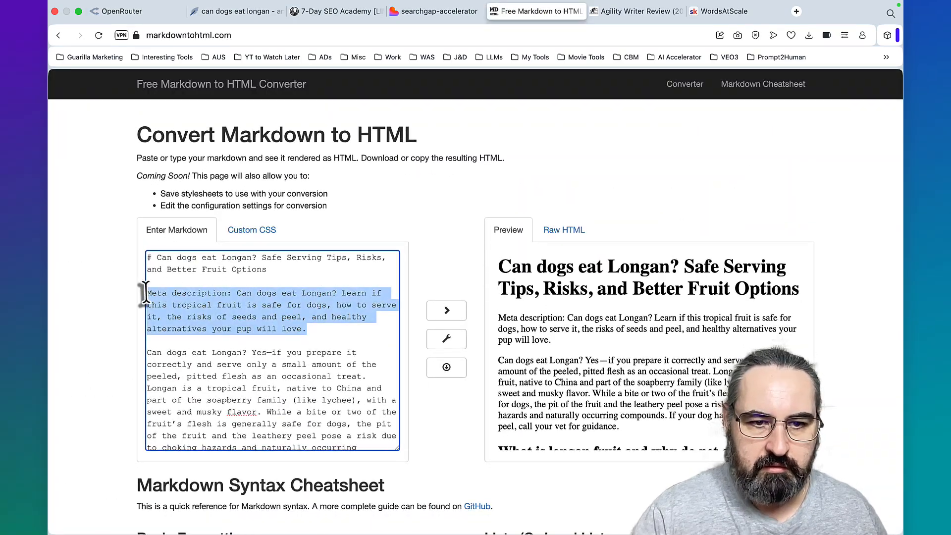
{"action": "scroll", "scroll_direction": "down", "scroll_amount": 3}
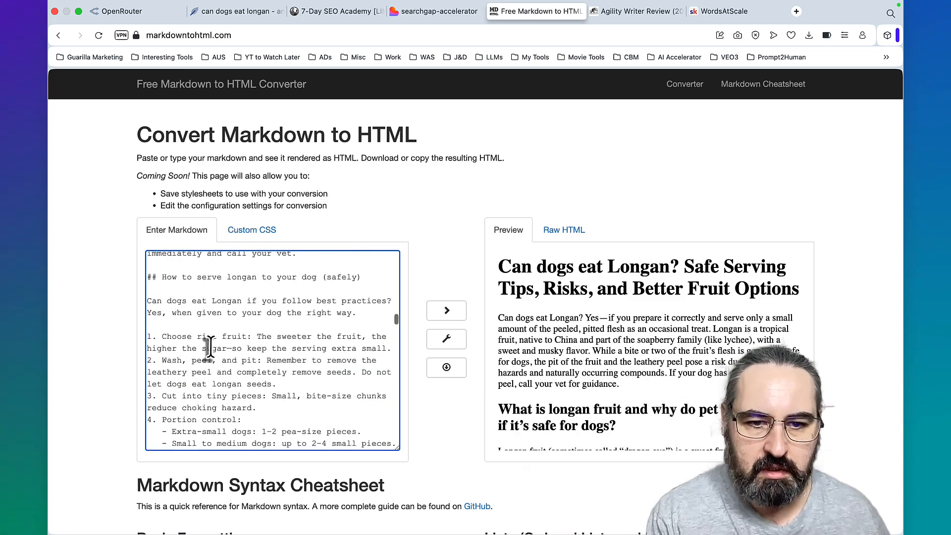
{"action": "scroll", "scroll_direction": "down", "scroll_amount": 3}
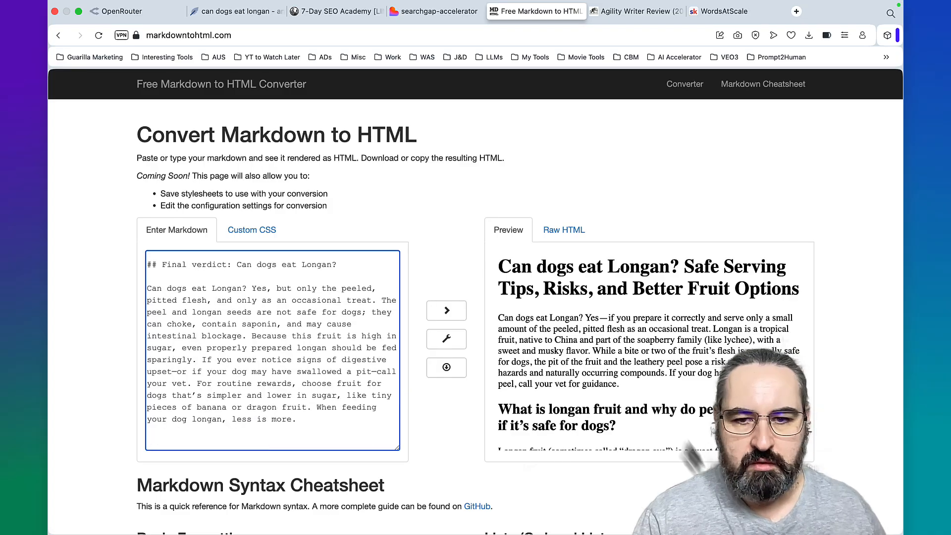
Review the pasted article in NeuronWriter's content editor for its score of 87
{"action": "left_click", "coordinate": [236, 11]}
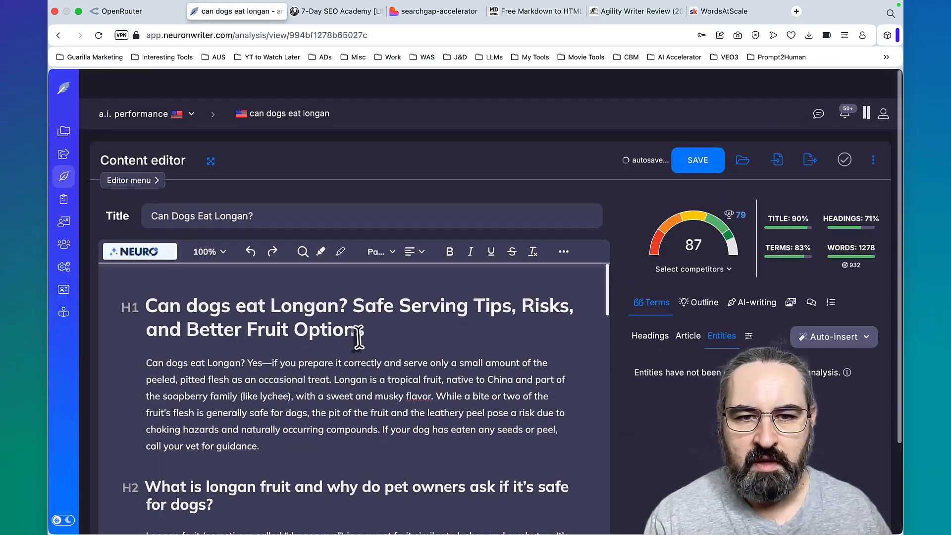
{"action": "scroll", "scroll_direction": "down", "scroll_amount": 3}
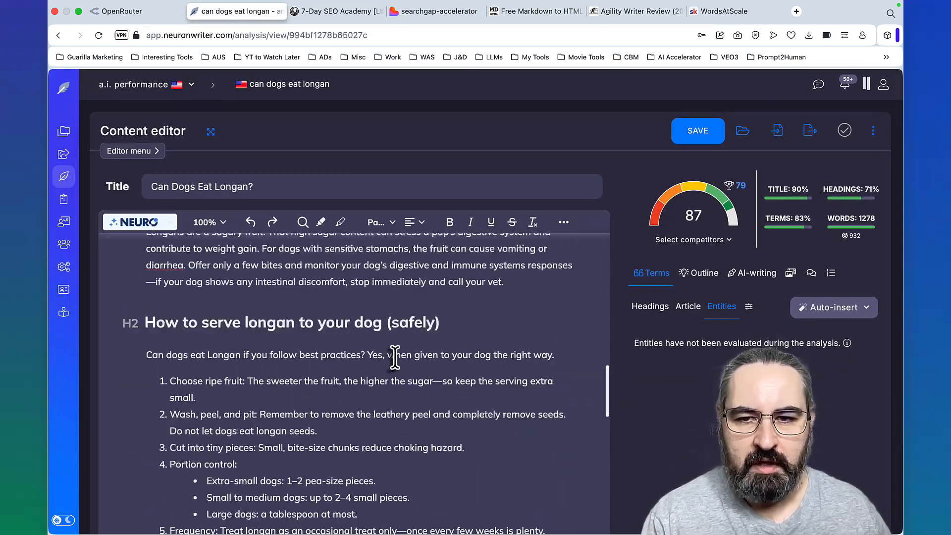
{"action": "scroll", "scroll_direction": "down", "scroll_amount": 3}
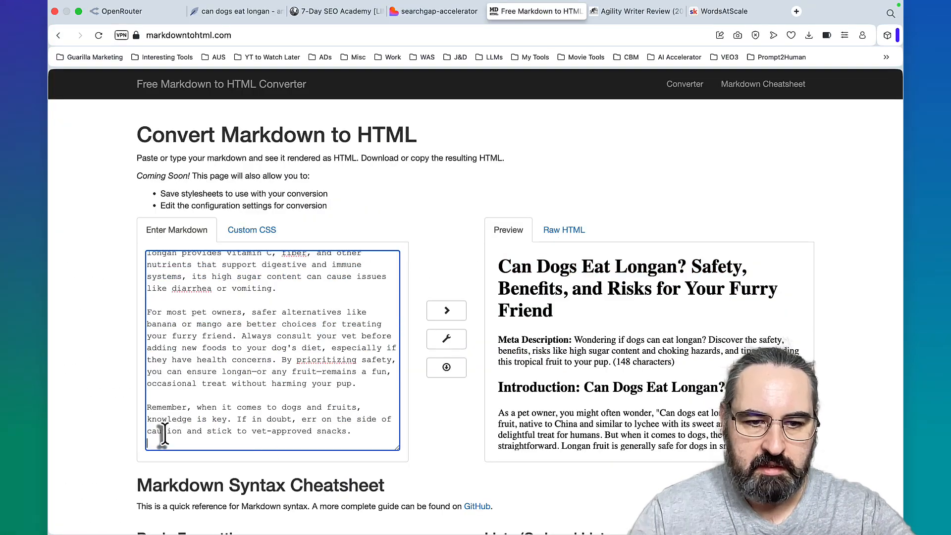
{"action": "left_click", "coordinate": [236, 11]}
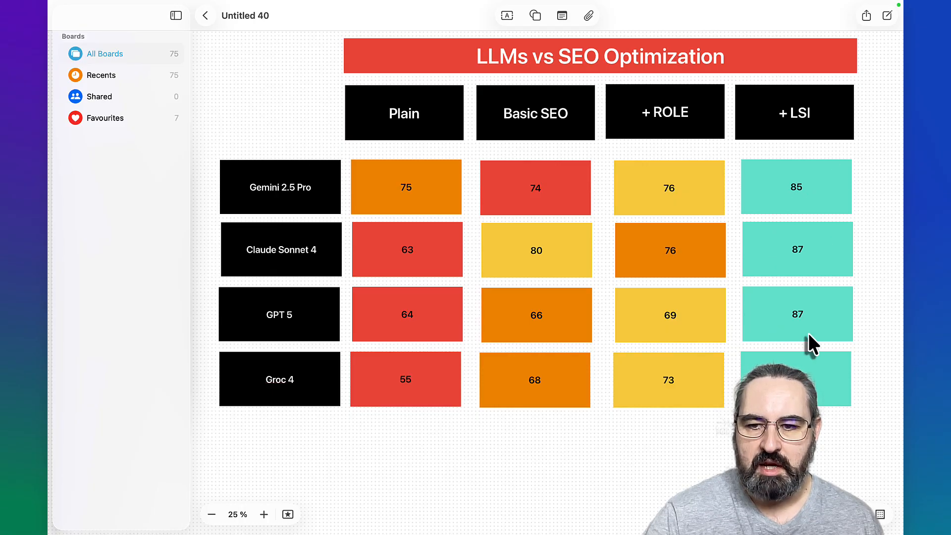
{"action": "mouse_move", "coordinate": [717, 182]}
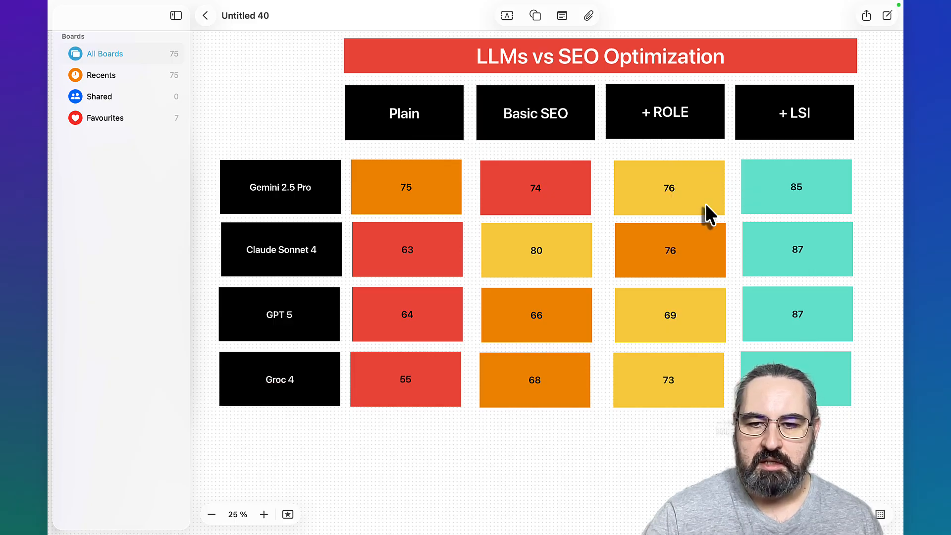
{"action": "mouse_move", "coordinate": [716, 373]}
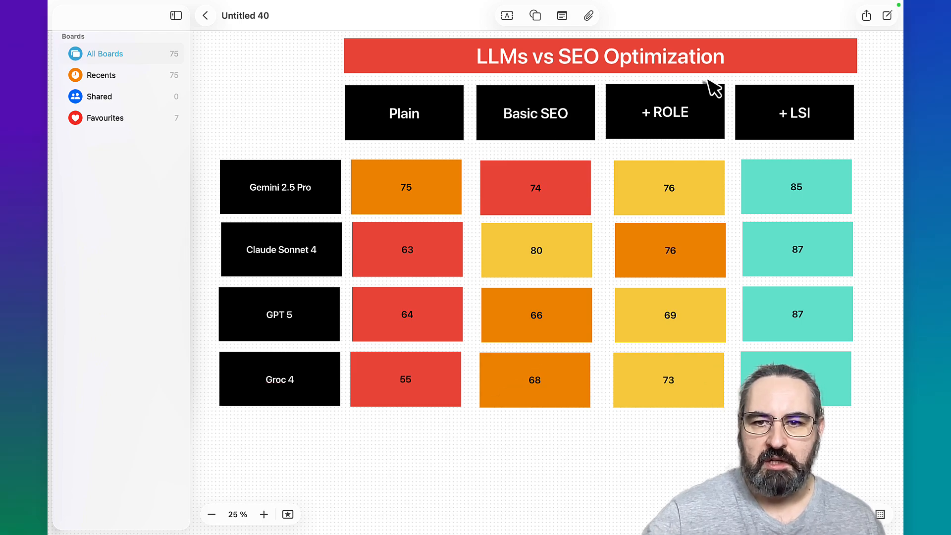
{"action": "mouse_move", "coordinate": [679, 325]}
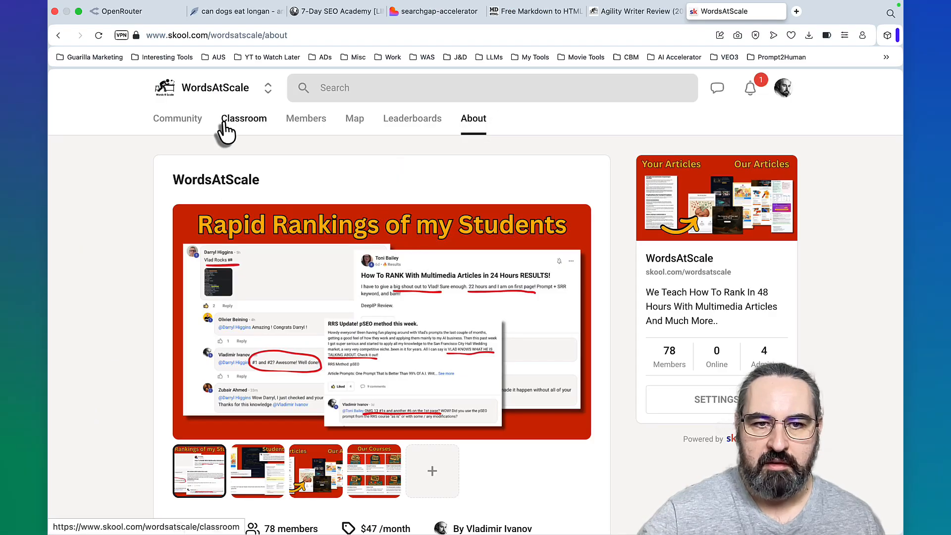
Switch the WordsAtScale Skool community to its Classroom course list
{"action": "left_click", "coordinate": [244, 118]}
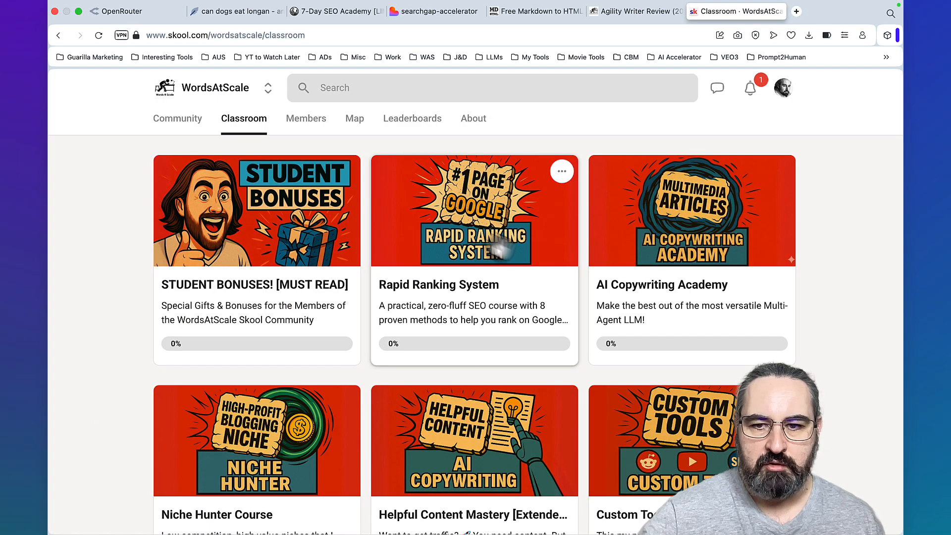
{"action": "mouse_move", "coordinate": [452, 276]}
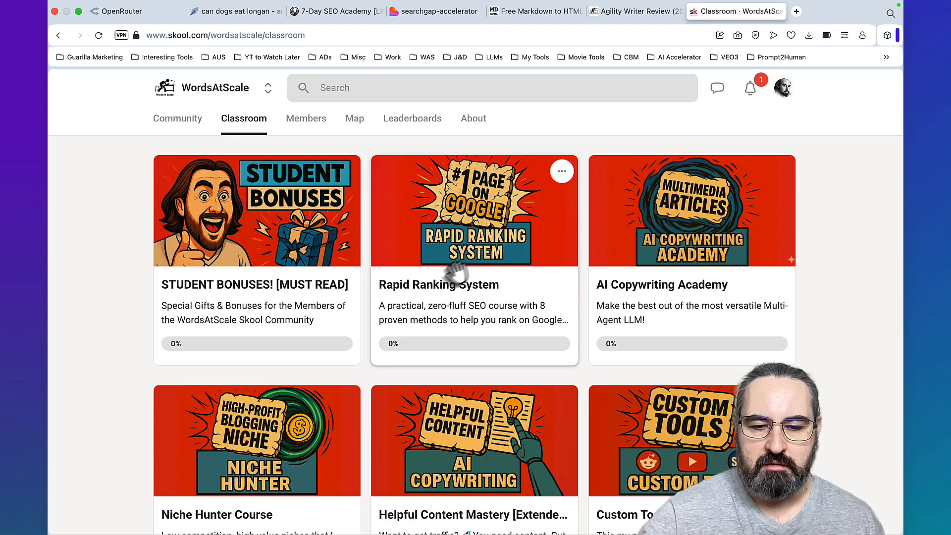
{"action": "mouse_move", "coordinate": [262, 459]}
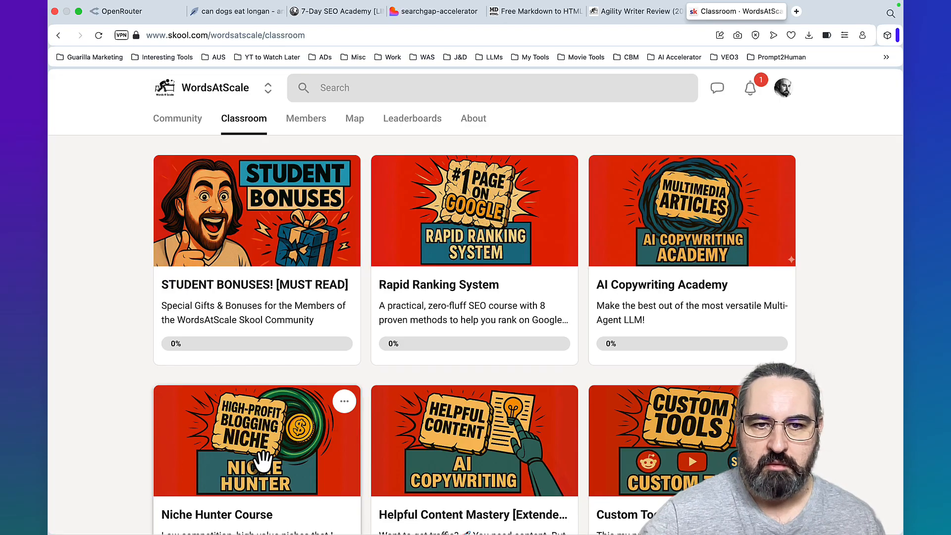